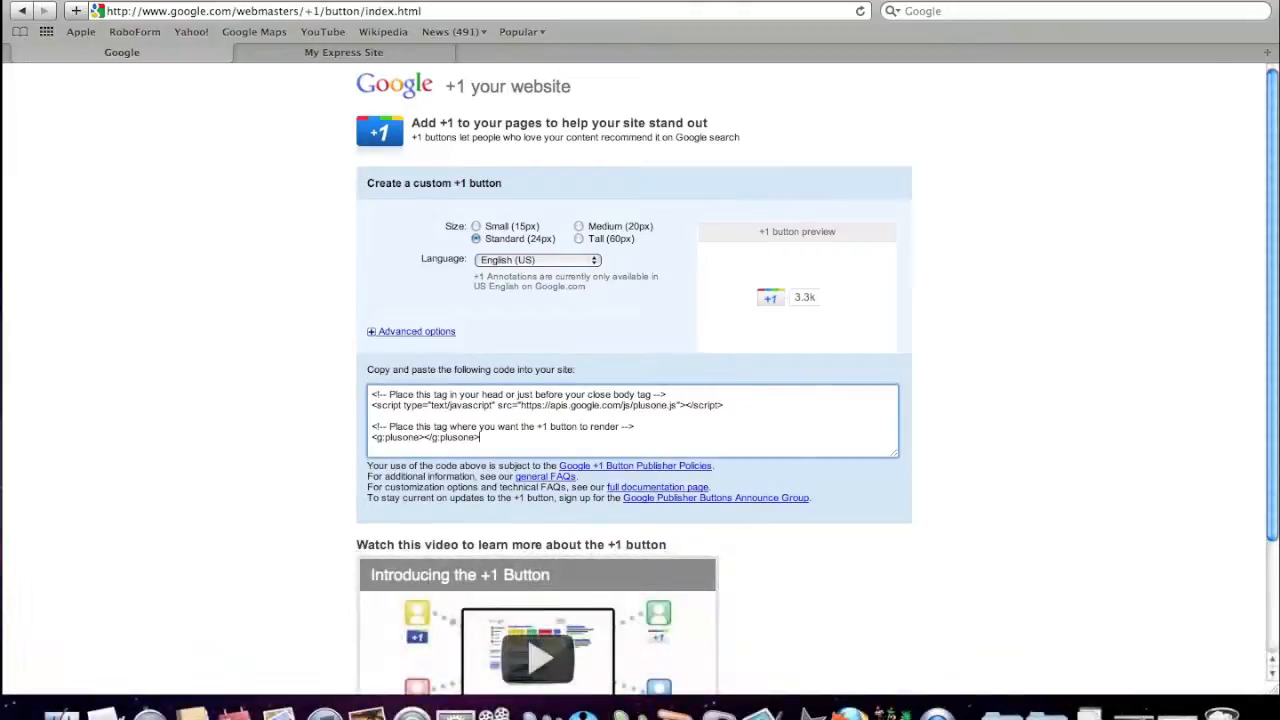
{"action": "mouse_move", "coordinate": [670, 324]}
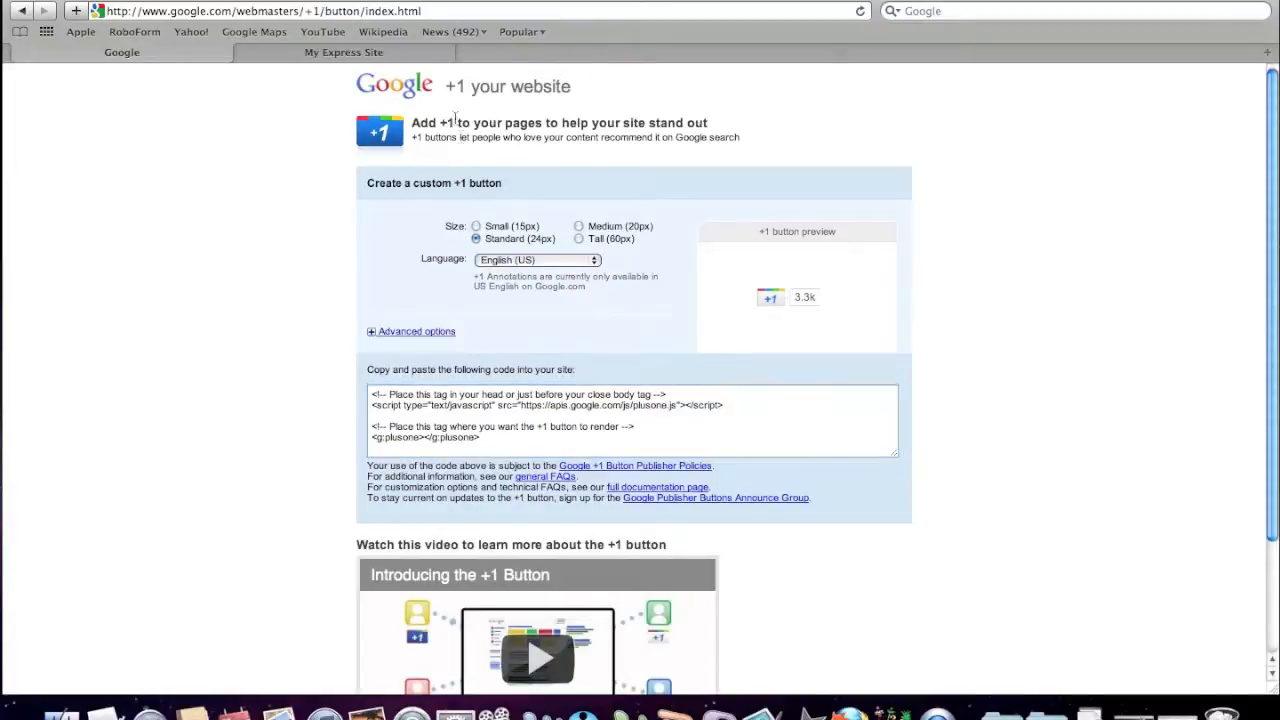
{"action": "mouse_move", "coordinate": [596, 324]}
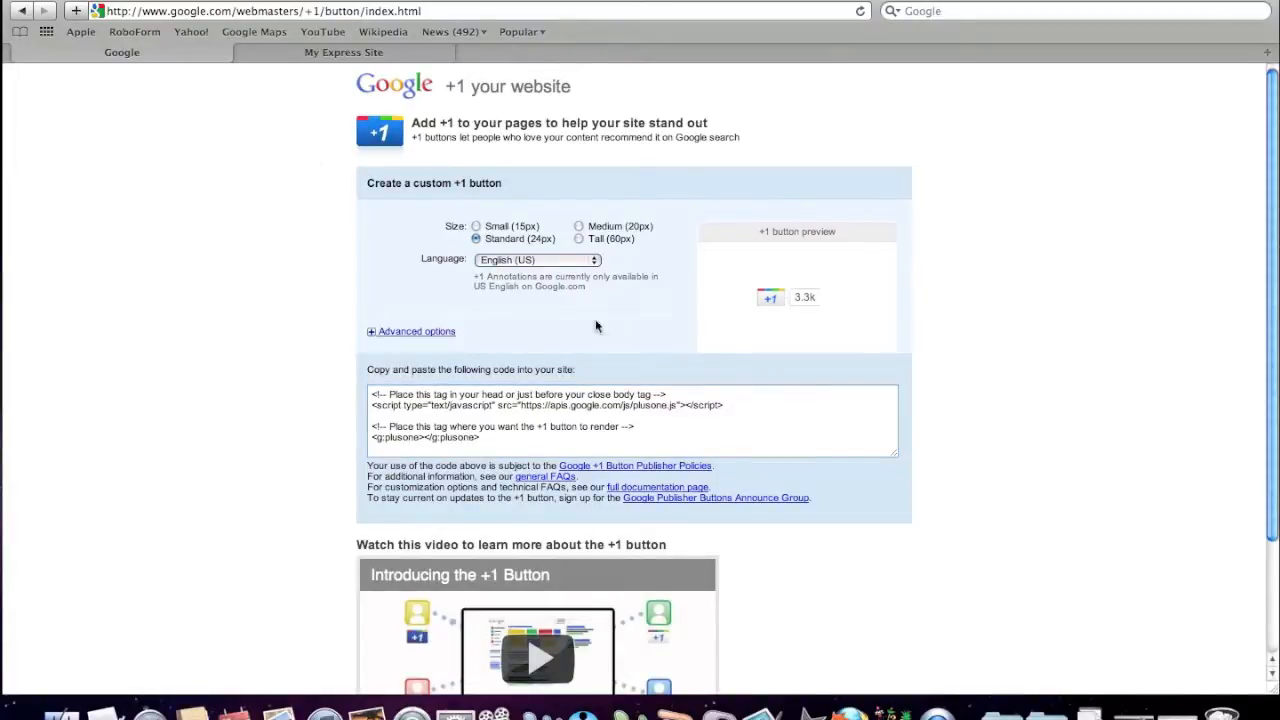
{"action": "mouse_move", "coordinate": [590, 320]}
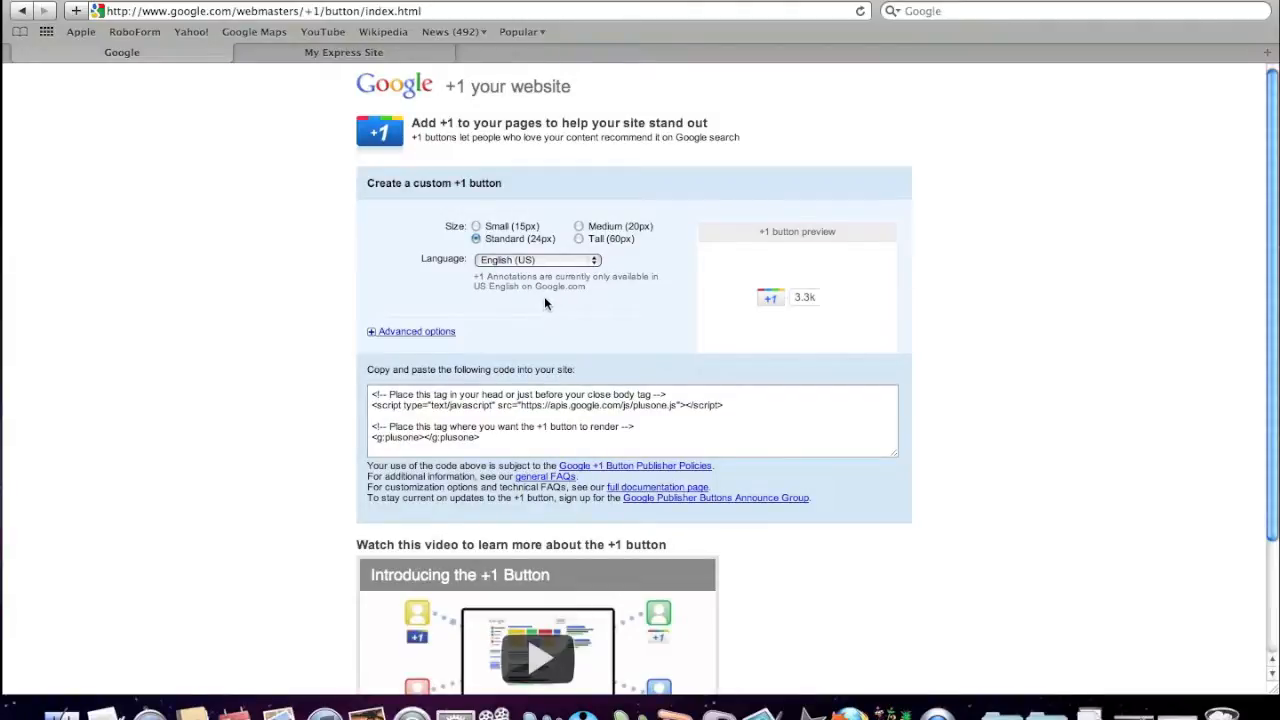
{"action": "mouse_move", "coordinate": [784, 320]}
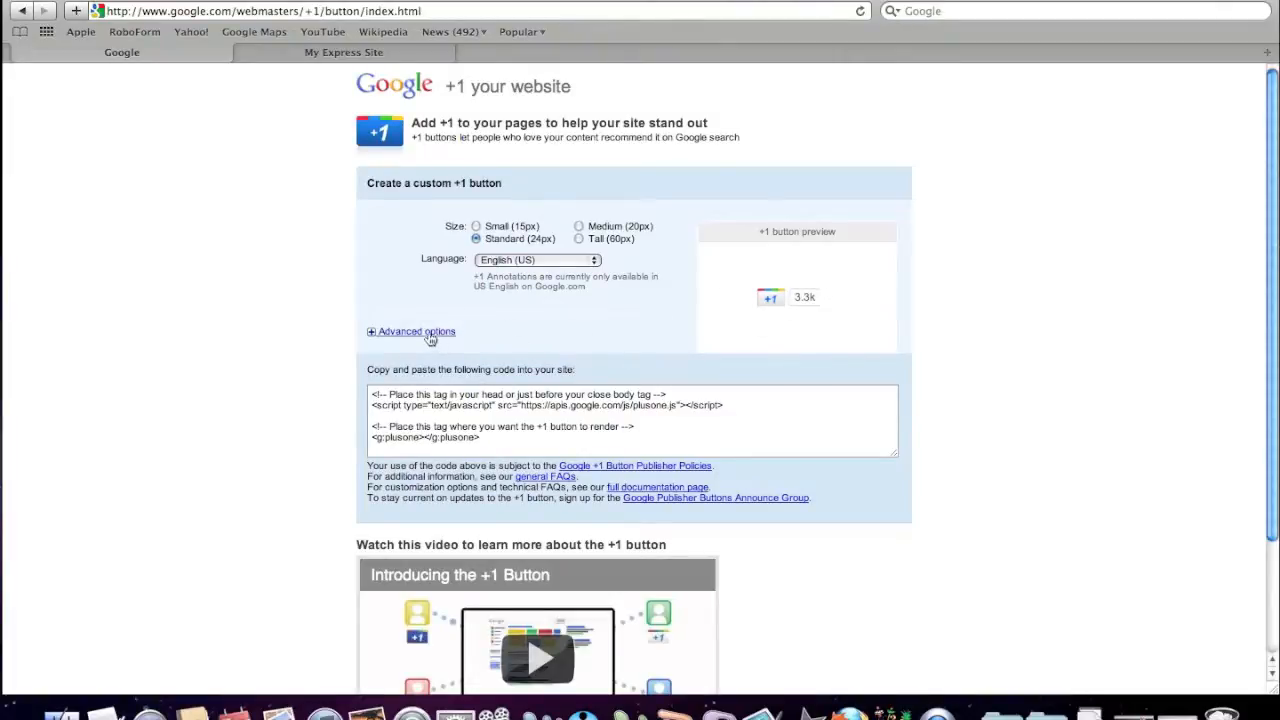
Step: Preview the +1 button's extra options by toggling the counter off and back on
{"action": "left_click", "coordinate": [416, 332]}
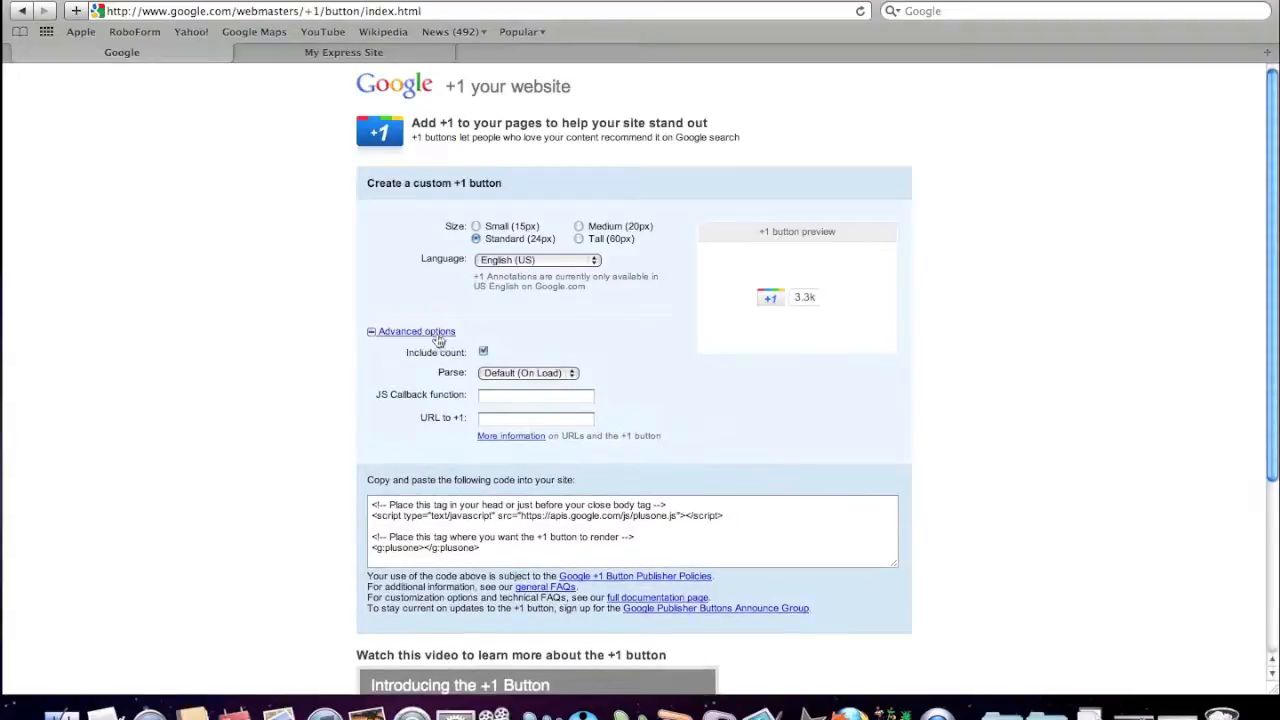
{"action": "left_click", "coordinate": [484, 352]}
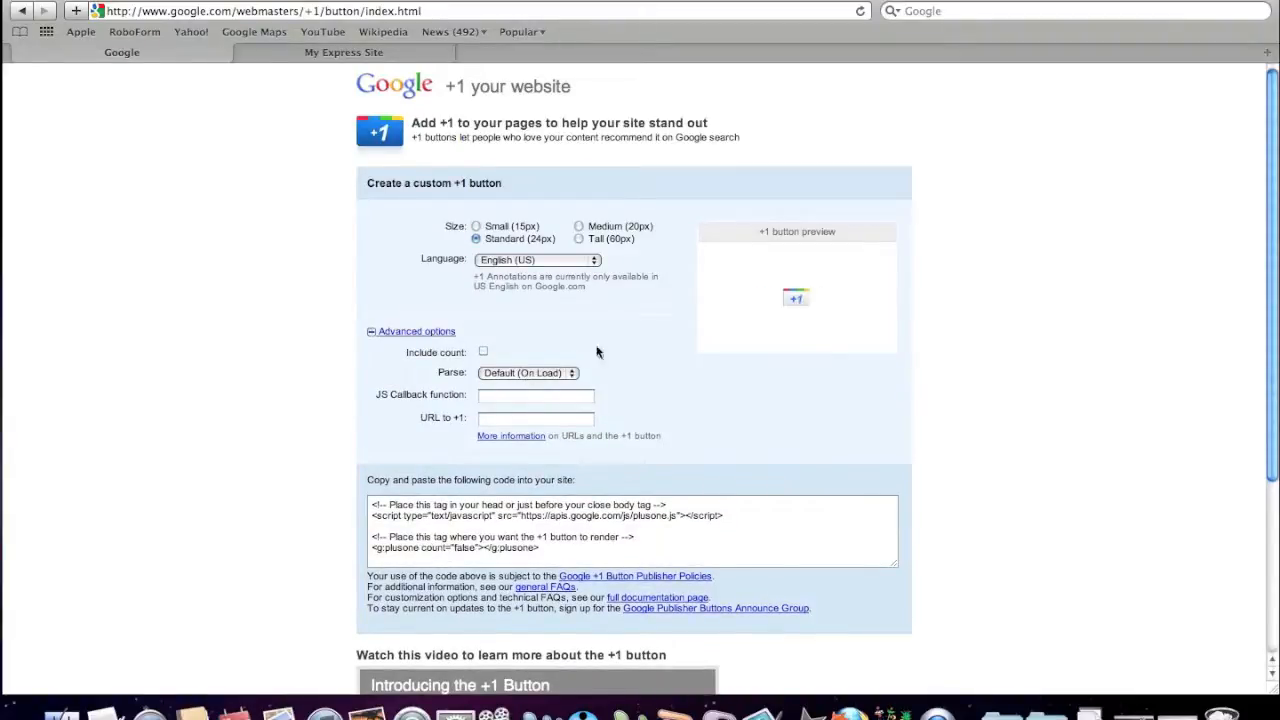
{"action": "mouse_move", "coordinate": [608, 340]}
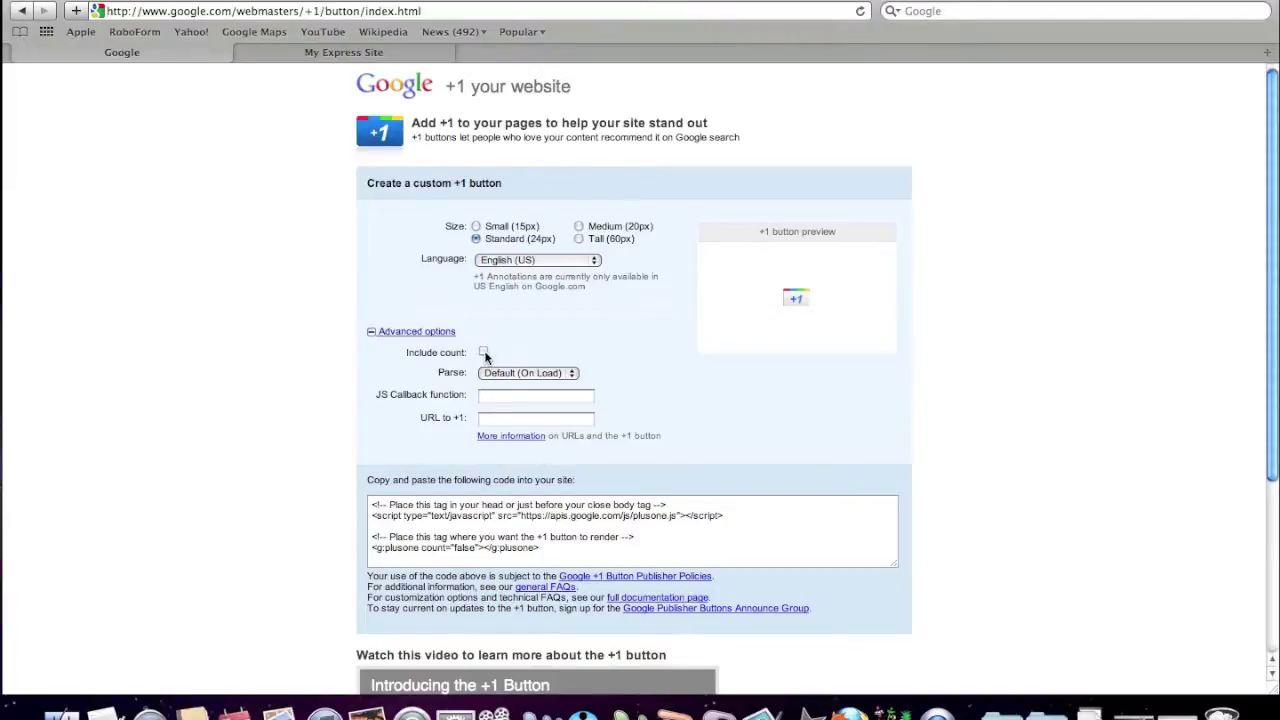
{"action": "left_click", "coordinate": [484, 352]}
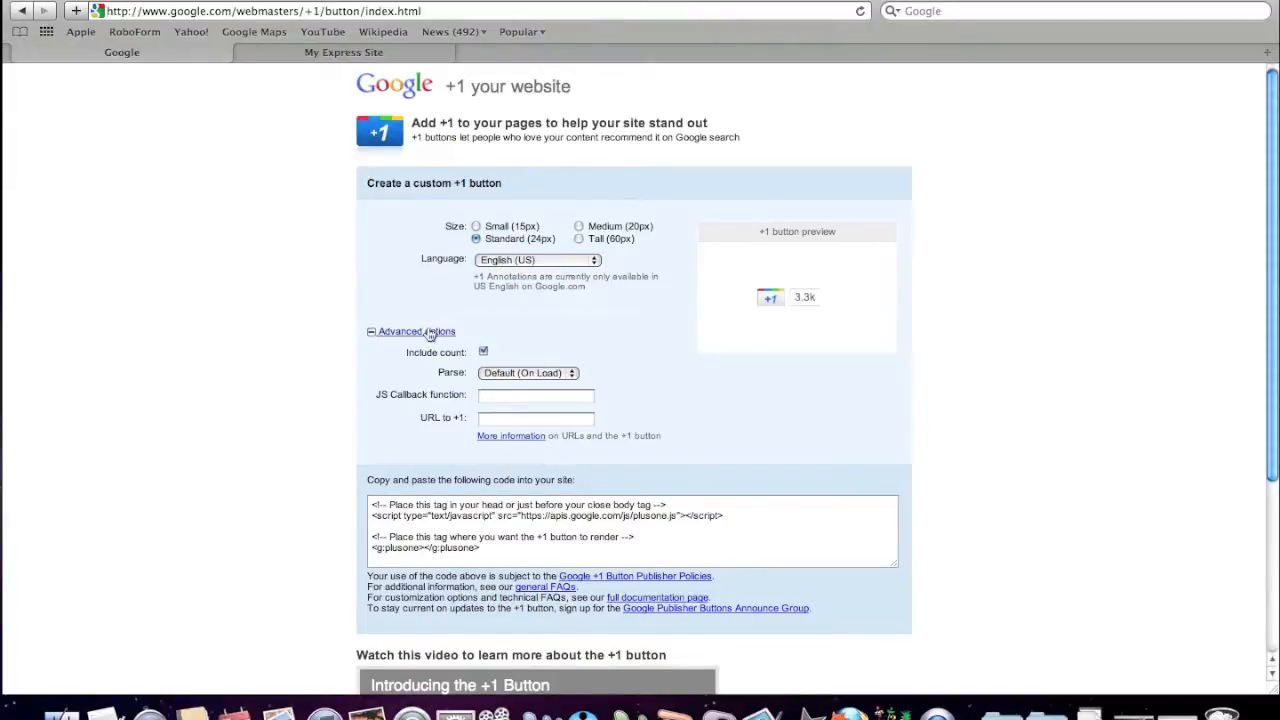
{"action": "left_click", "coordinate": [412, 332]}
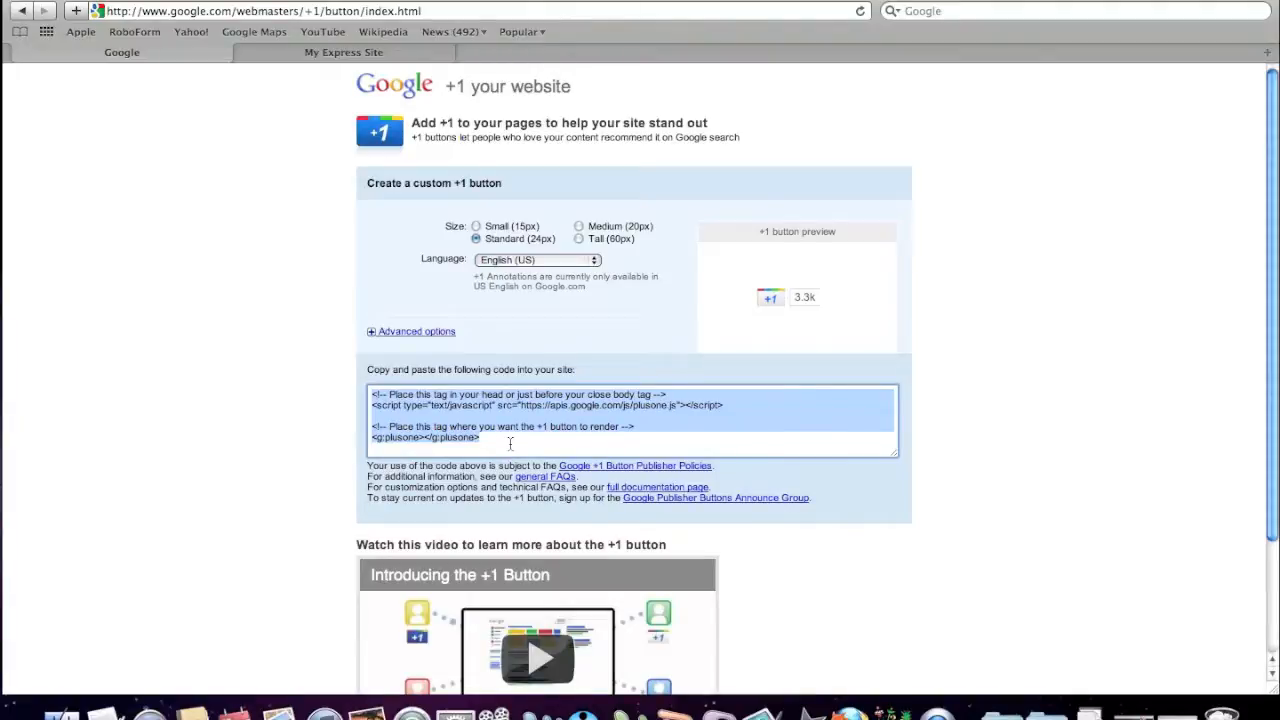
{"action": "mouse_move", "coordinate": [520, 448]}
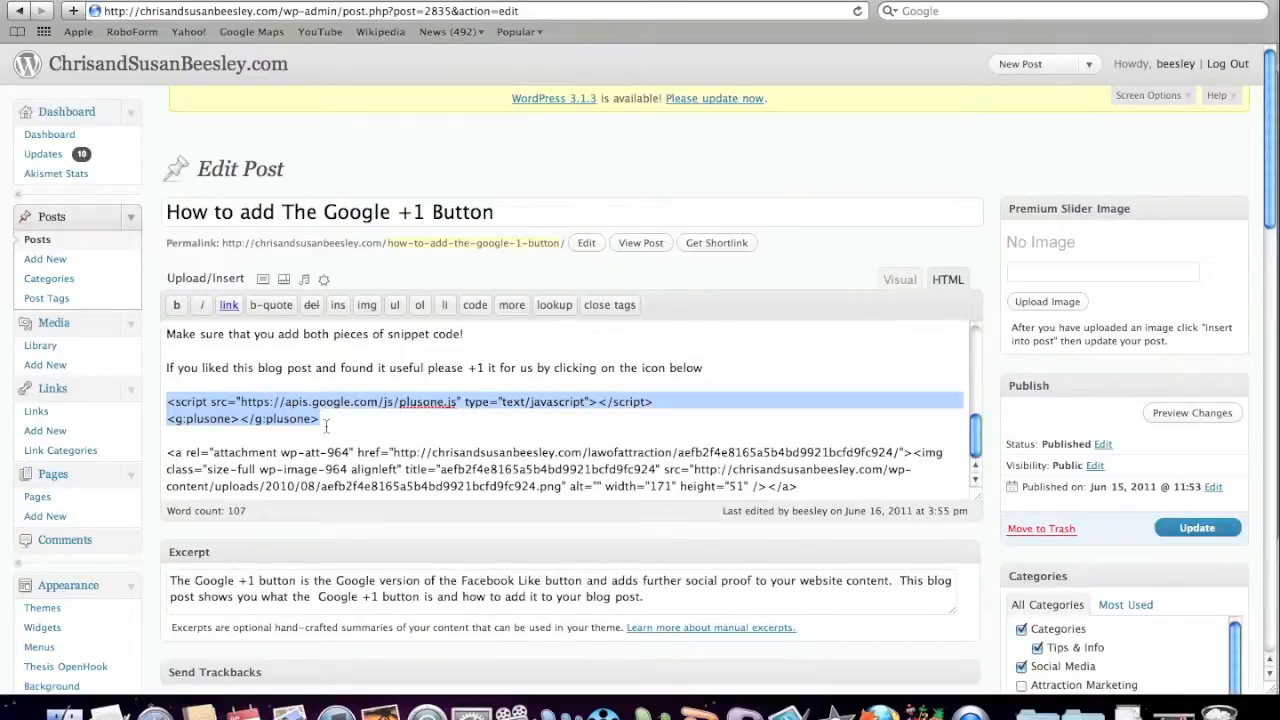
{"action": "mouse_move", "coordinate": [856, 314]}
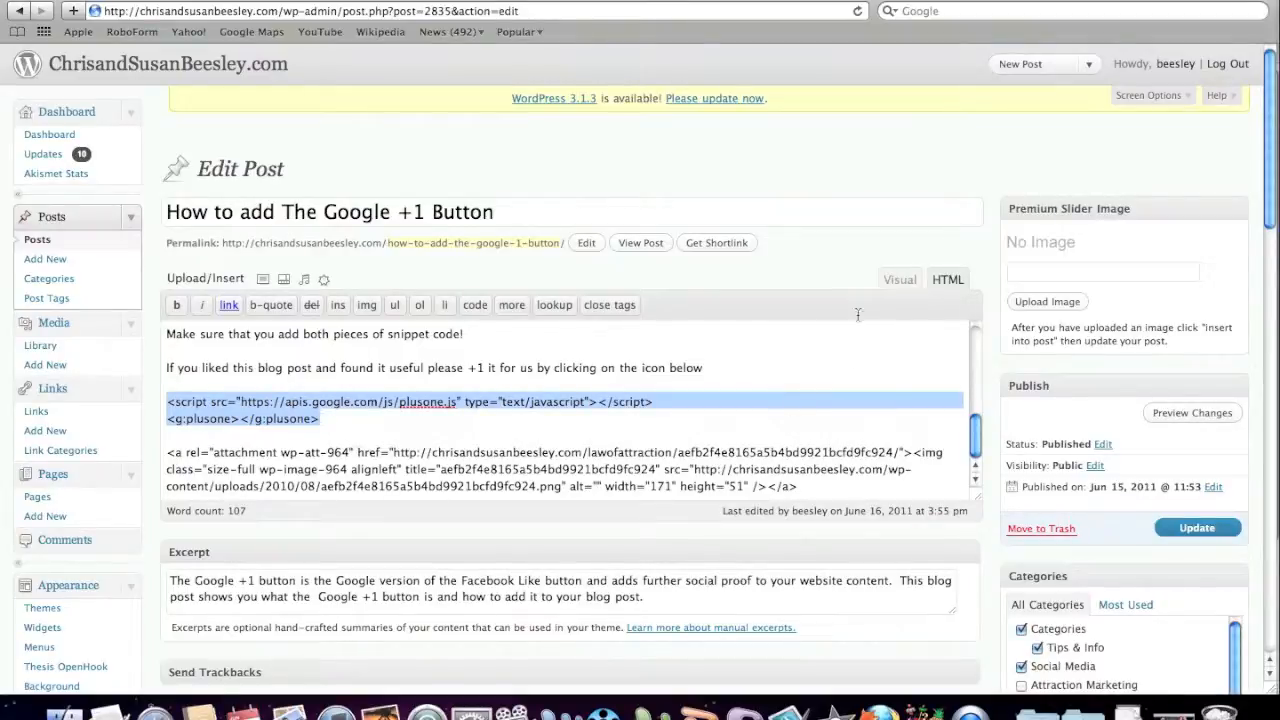
{"action": "mouse_move", "coordinate": [948, 260]}
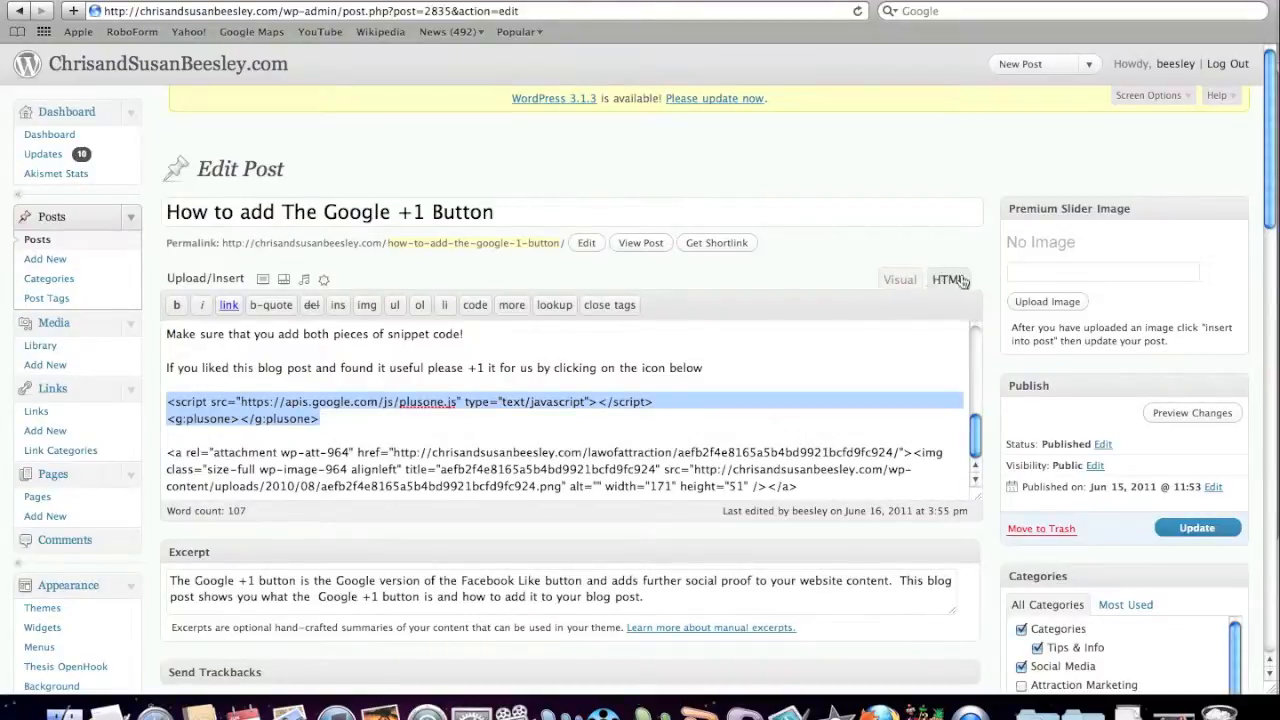
{"action": "mouse_move", "coordinate": [154, 232]}
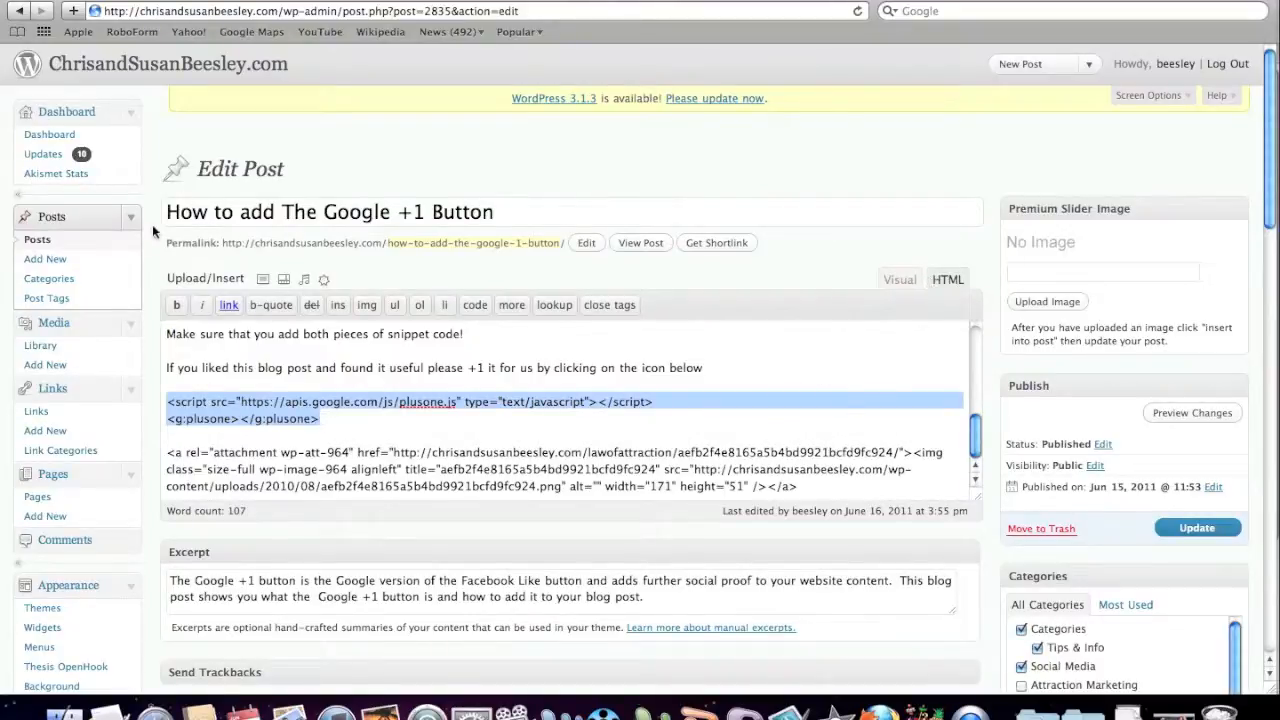
{"action": "mouse_move", "coordinate": [250, 272]}
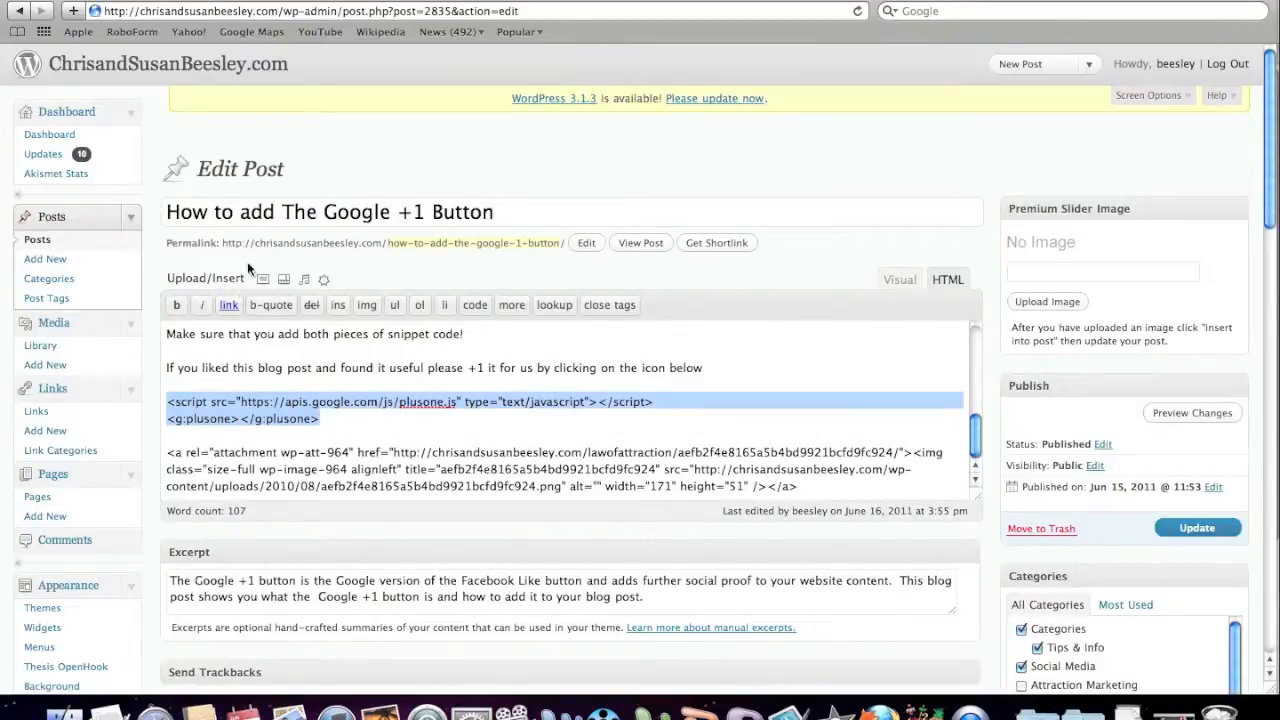
{"action": "mouse_move", "coordinate": [252, 278]}
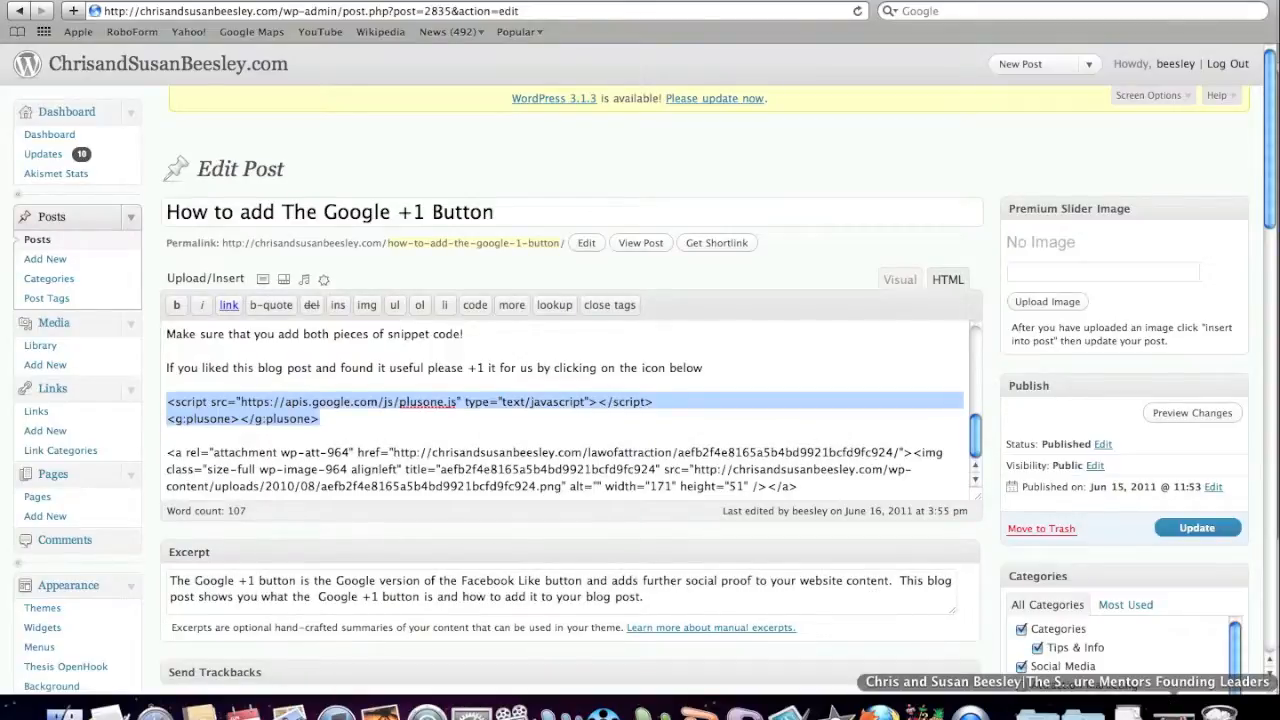
Step: View the published post live and scroll past the video down to the Google +1 instructions
{"action": "left_click", "coordinate": [640, 242]}
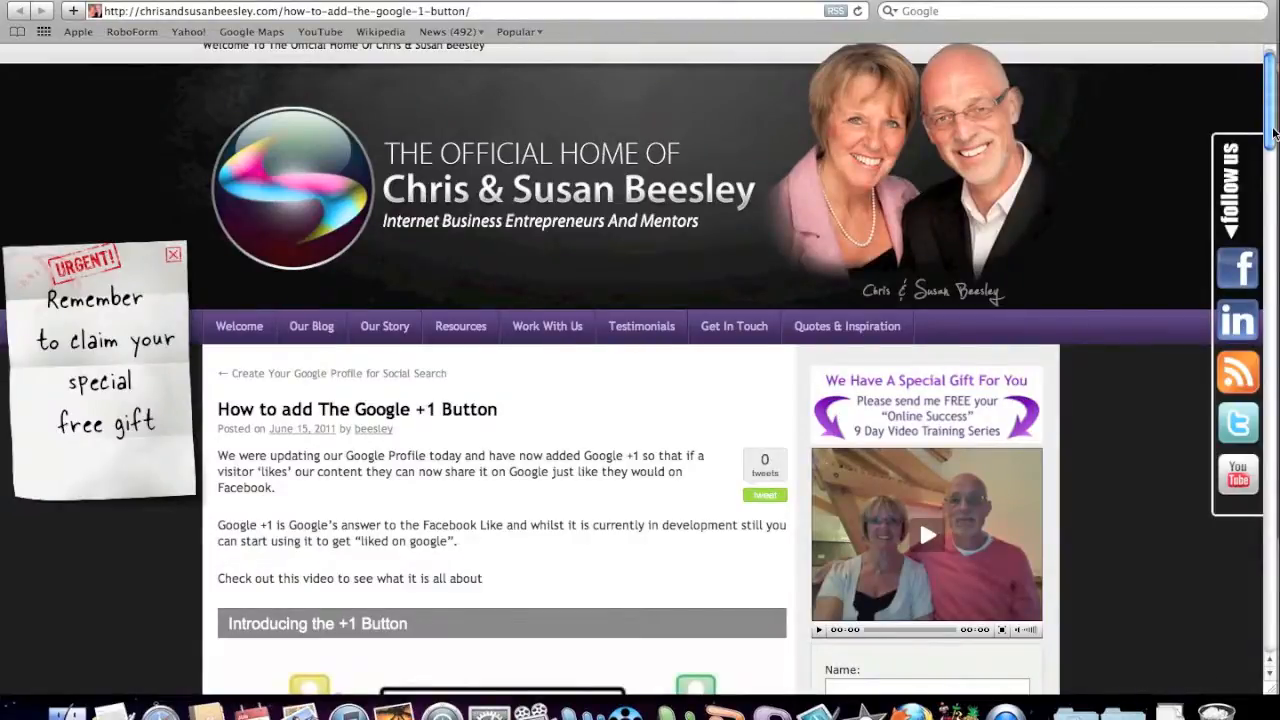
{"action": "scroll", "scroll_direction": "down", "scroll_amount": 3}
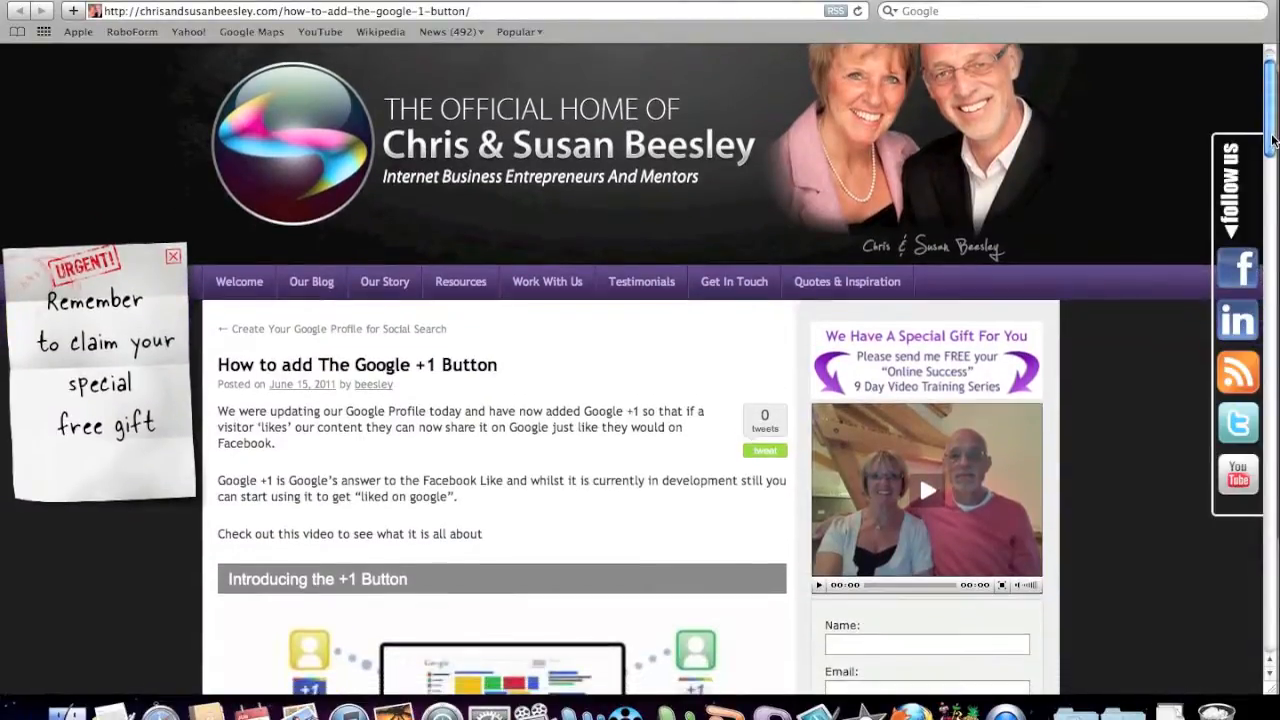
{"action": "scroll", "scroll_direction": "down", "scroll_amount": 3}
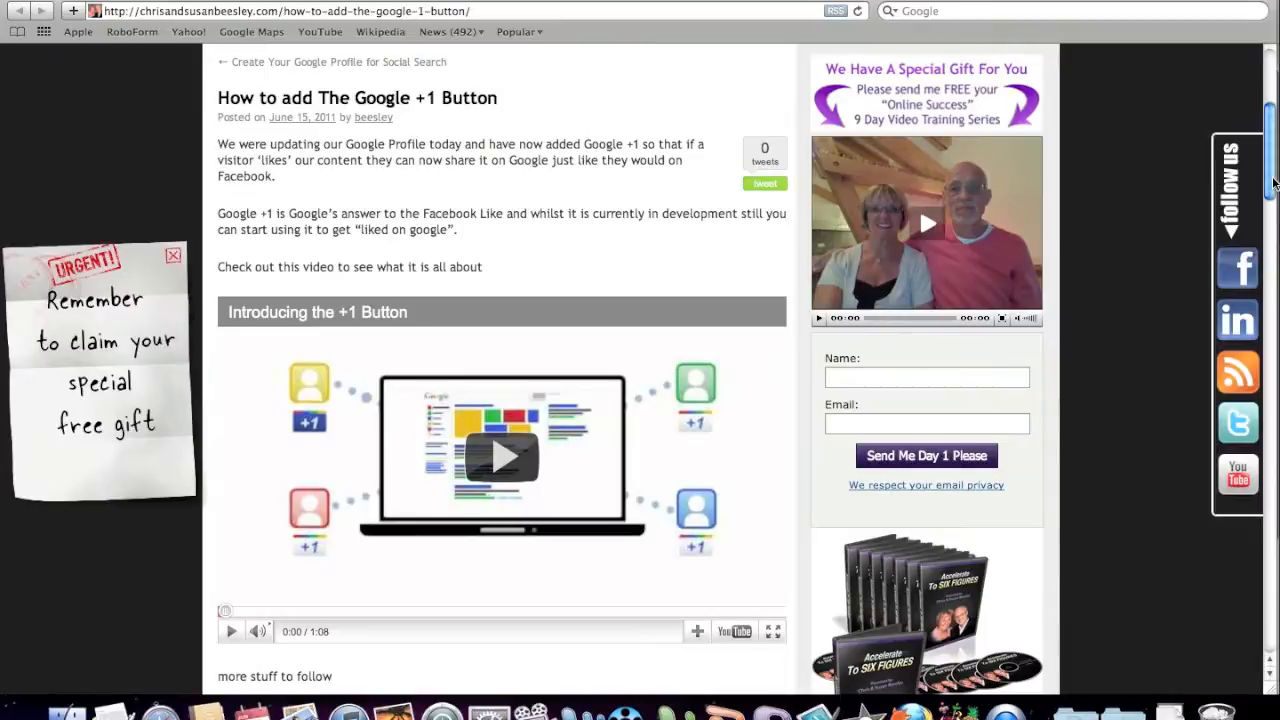
{"action": "scroll", "scroll_direction": "down", "scroll_amount": 3}
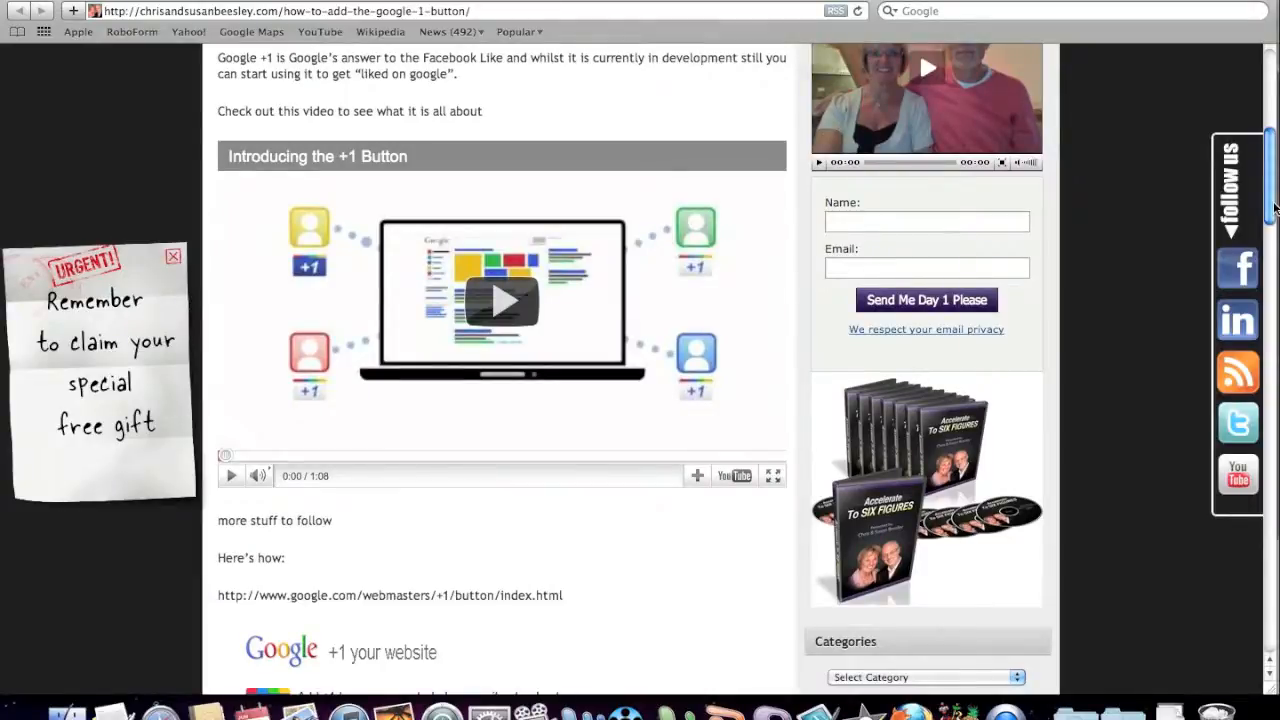
{"action": "scroll", "scroll_direction": "down", "scroll_amount": 3}
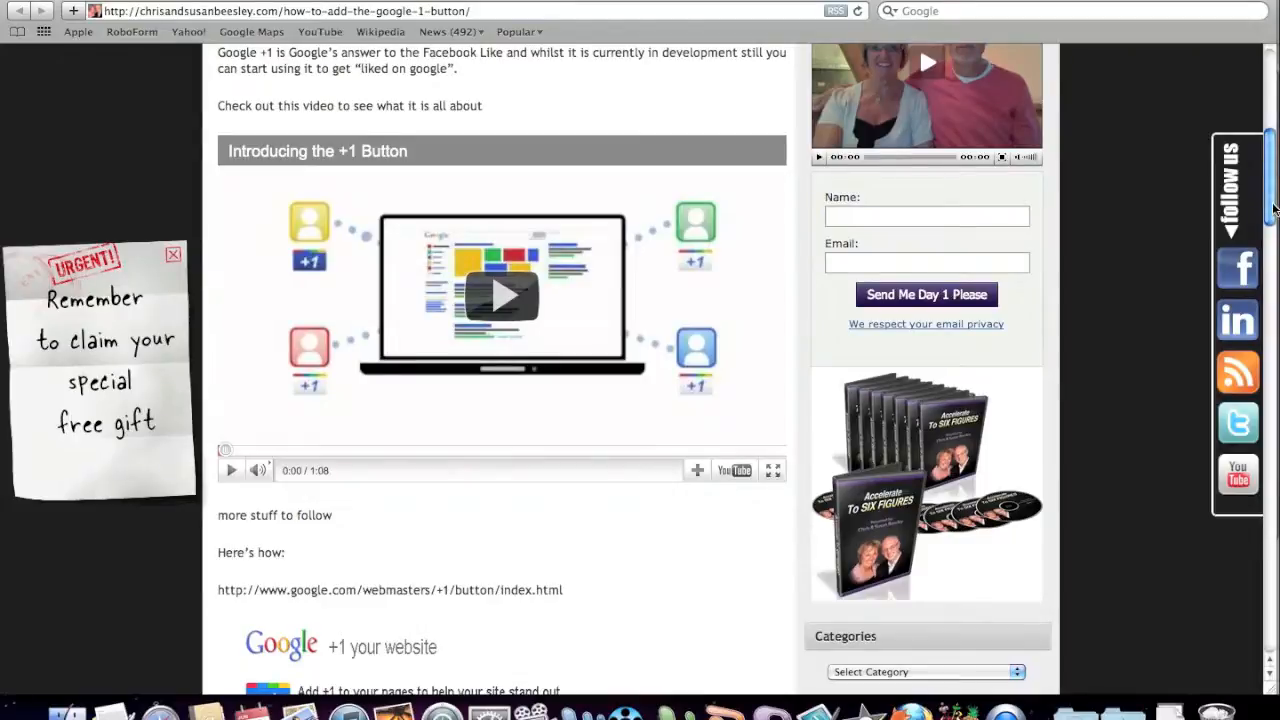
{"action": "scroll", "scroll_direction": "down", "scroll_amount": 3}
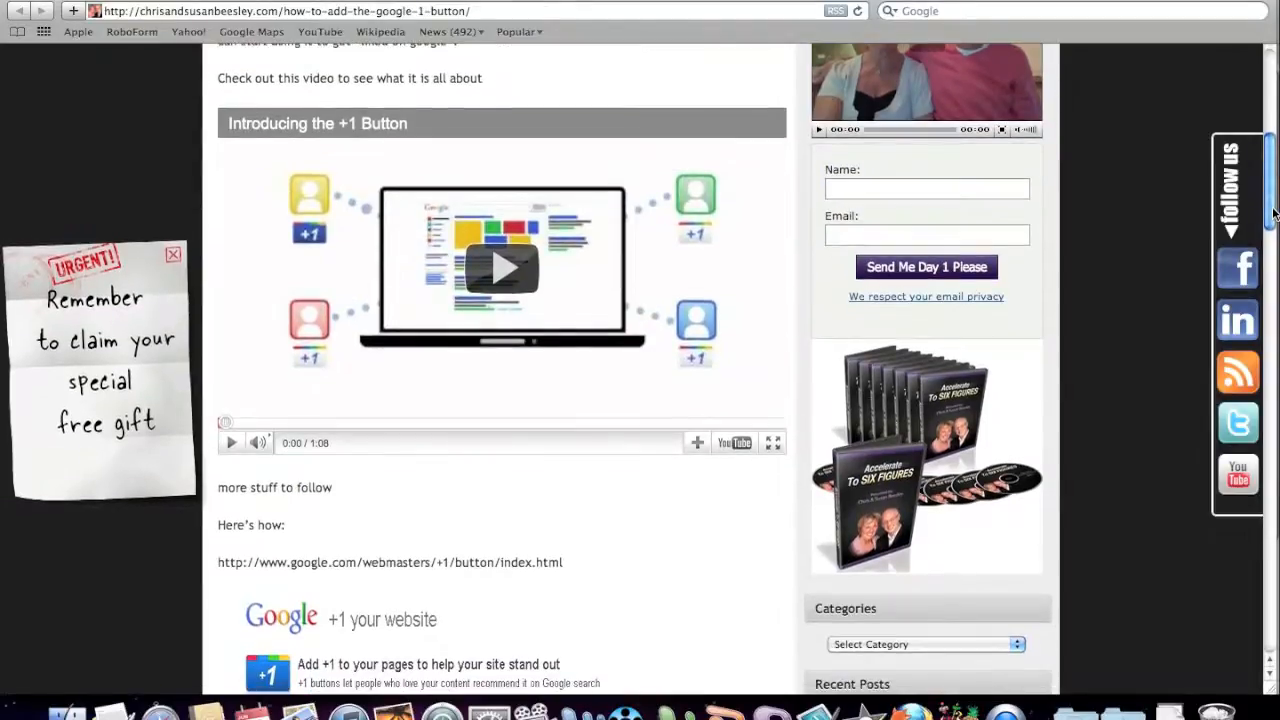
{"action": "scroll", "scroll_direction": "down", "scroll_amount": 3}
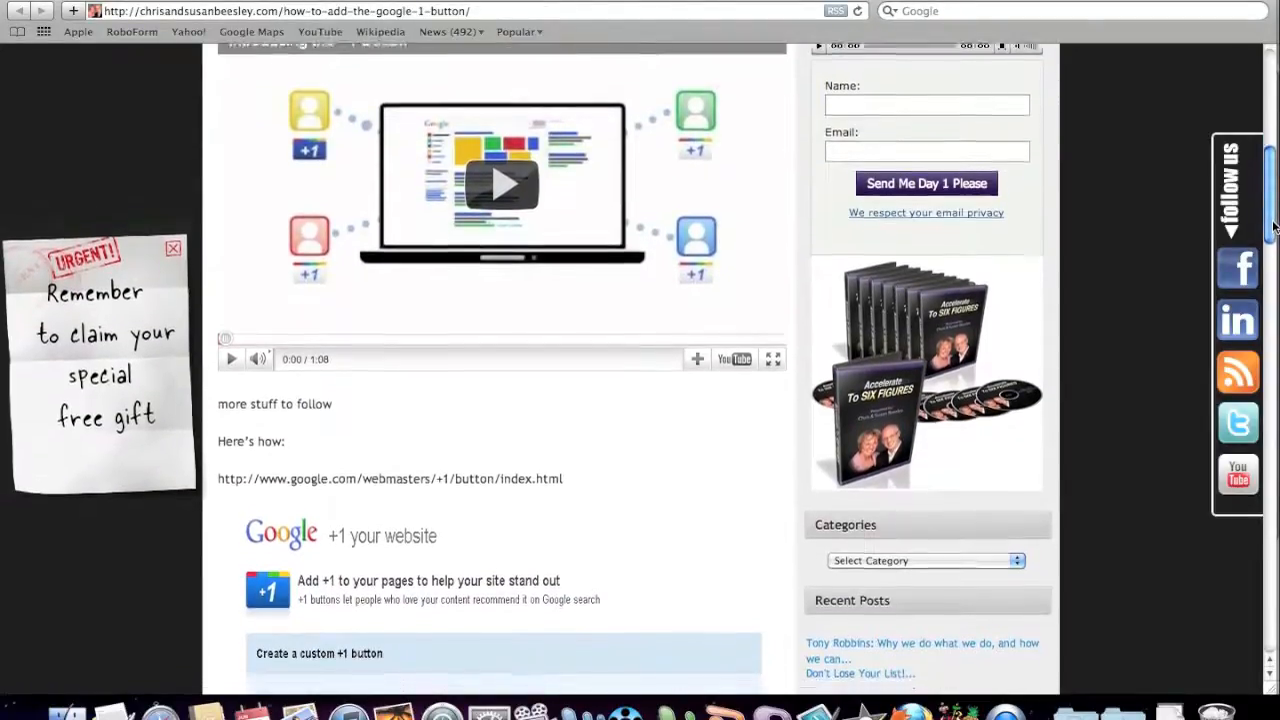
{"action": "scroll", "scroll_direction": "down", "scroll_amount": 3}
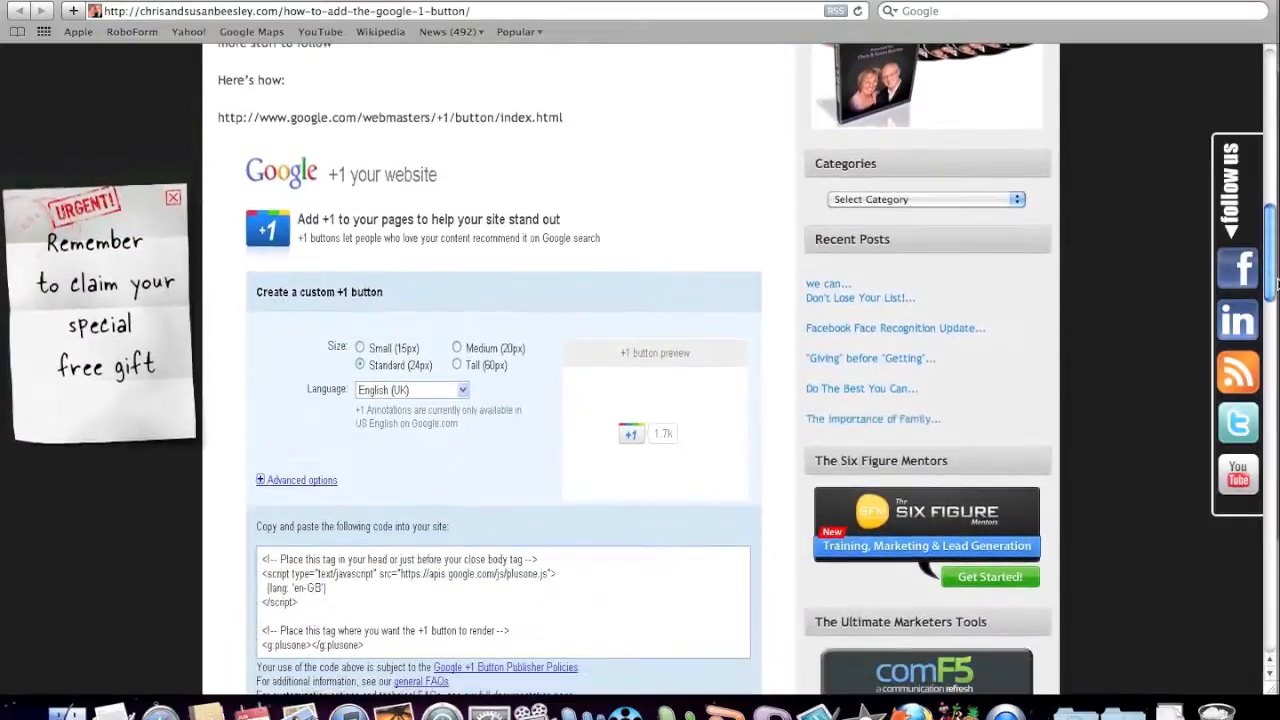
{"action": "scroll", "scroll_direction": "down", "scroll_amount": 3}
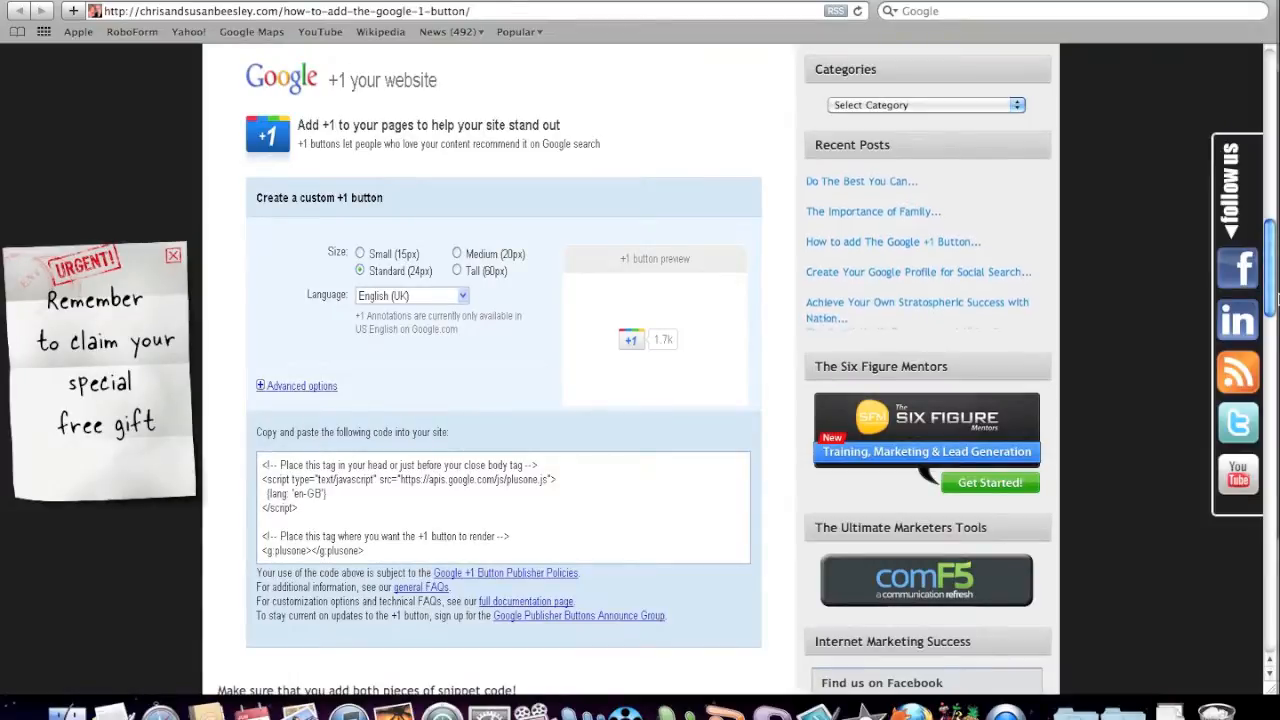
{"action": "scroll", "scroll_direction": "down", "scroll_amount": 3}
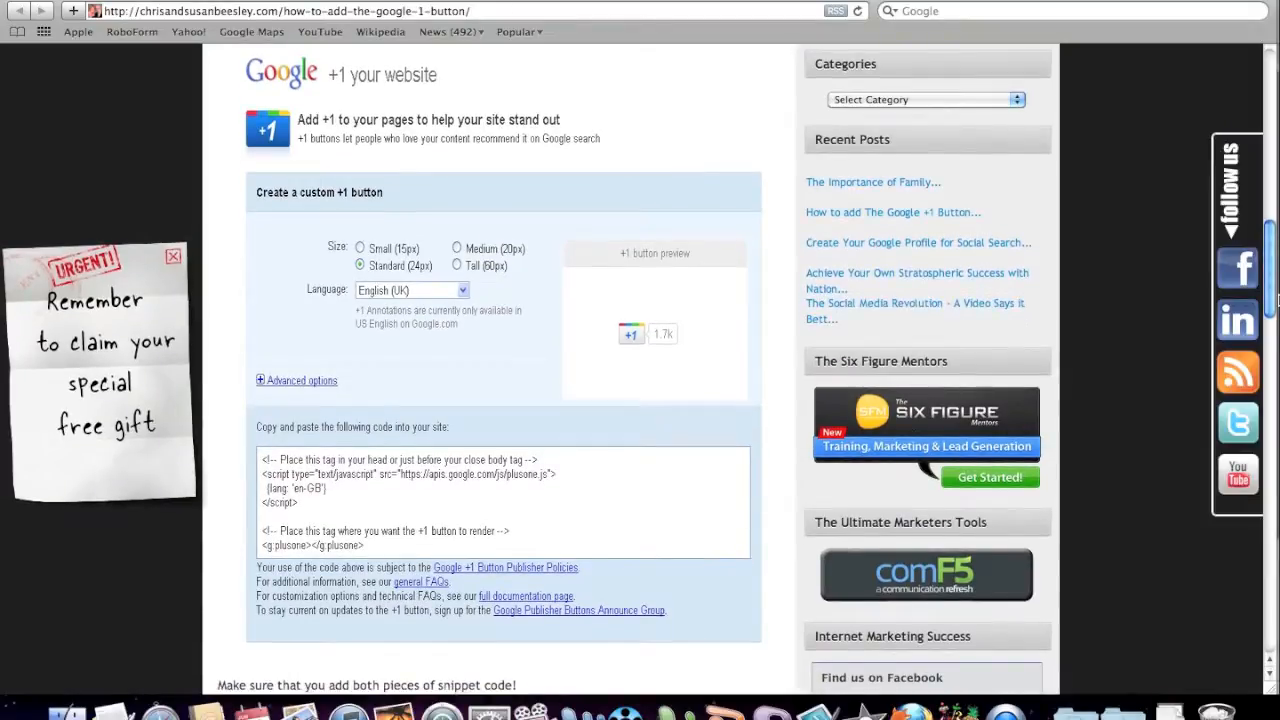
{"action": "scroll", "scroll_direction": "down", "scroll_amount": 3}
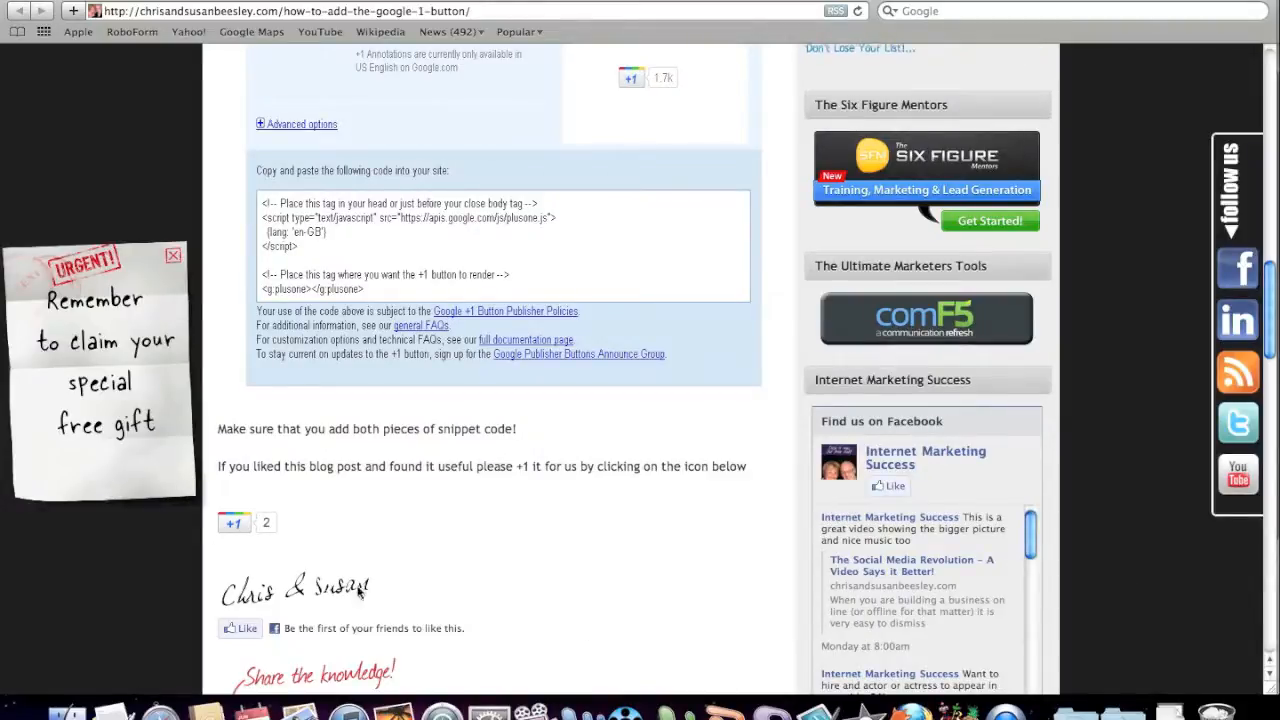
{"action": "mouse_move", "coordinate": [348, 664]}
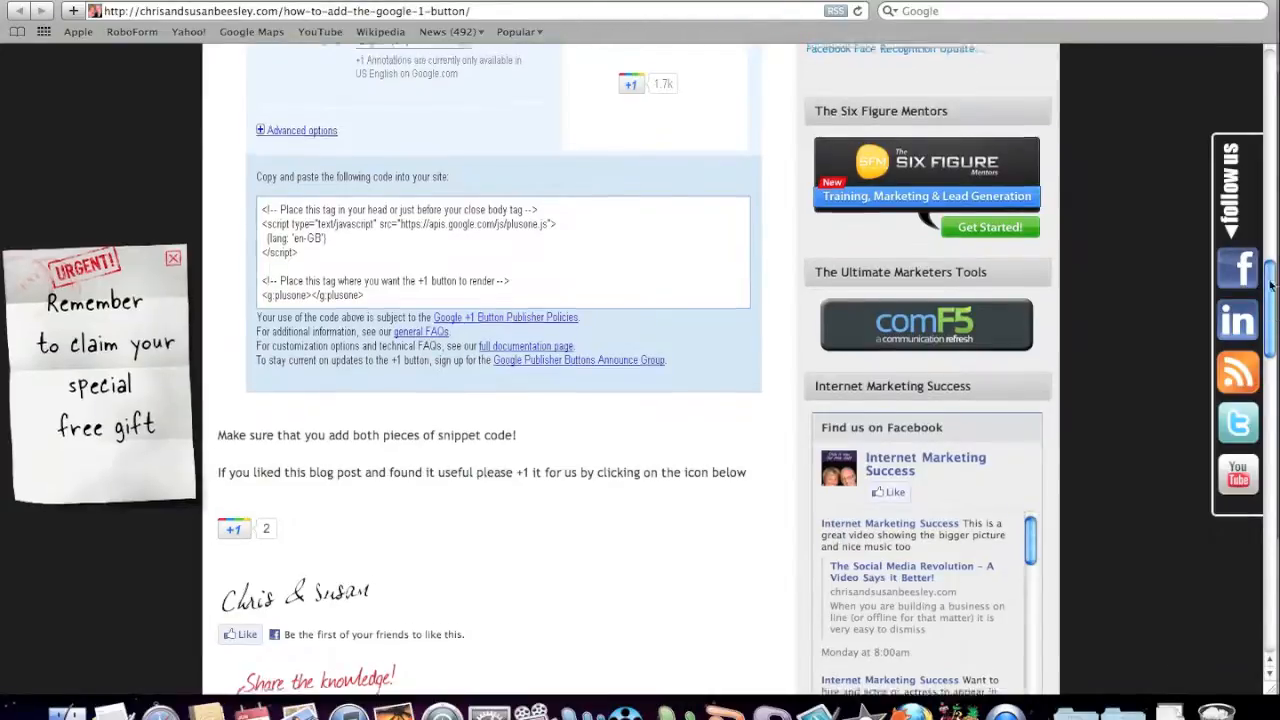
{"action": "scroll", "scroll_direction": "up", "scroll_amount": 3}
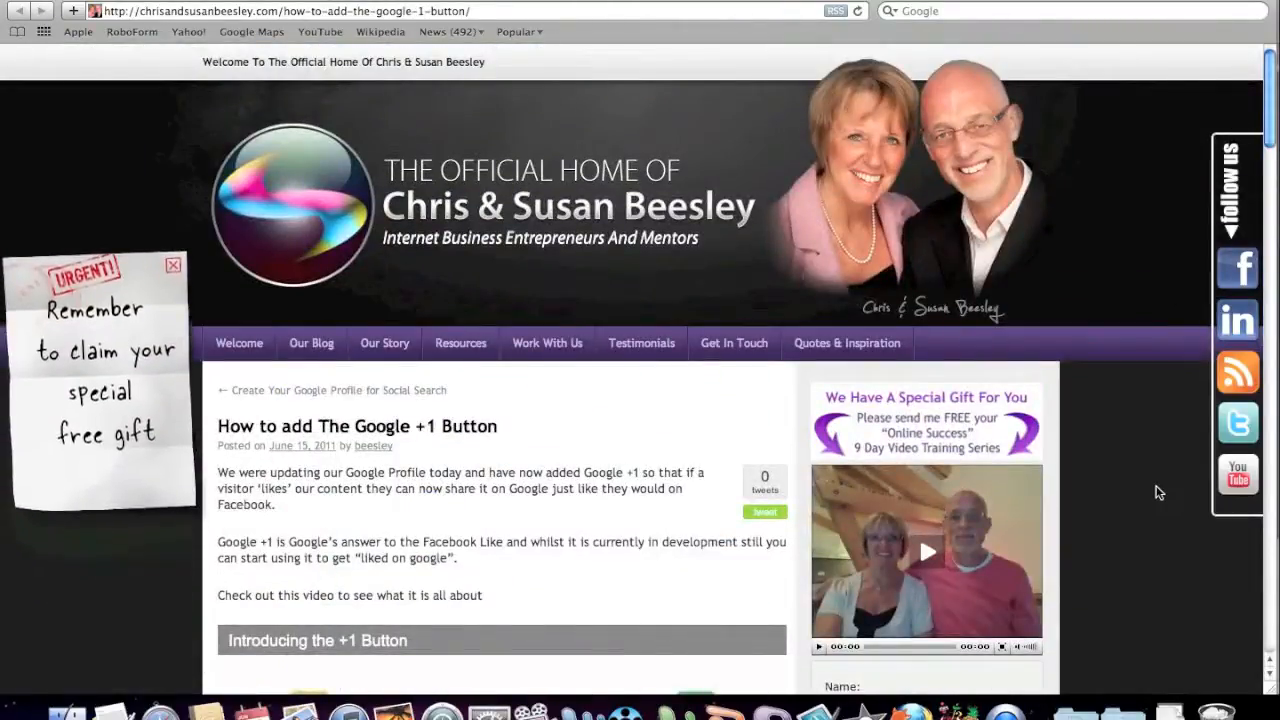